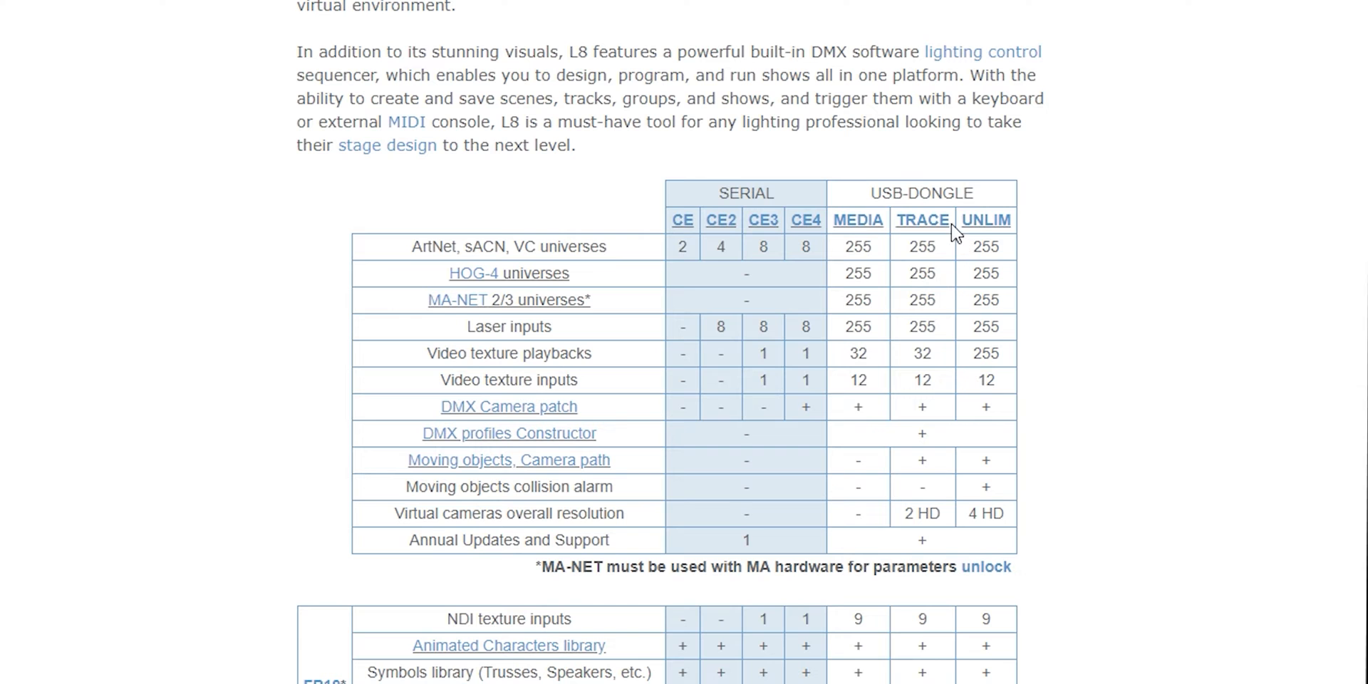
{"action": "mouse_move", "coordinate": [925, 268]}
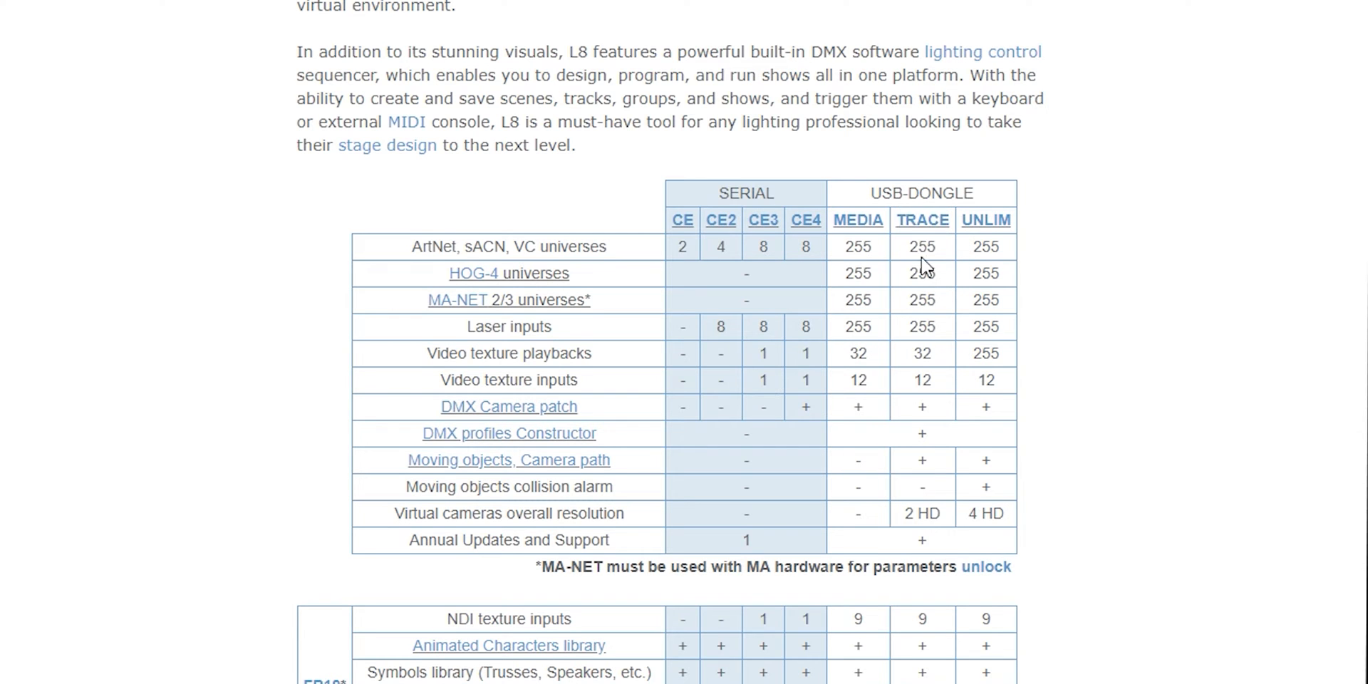
Step: Scroll the L8 licence comparison to the FP21 Light Reflection (Indirect Illumination) row
{"action": "scroll", "scroll_direction": "down", "scroll_amount": 3}
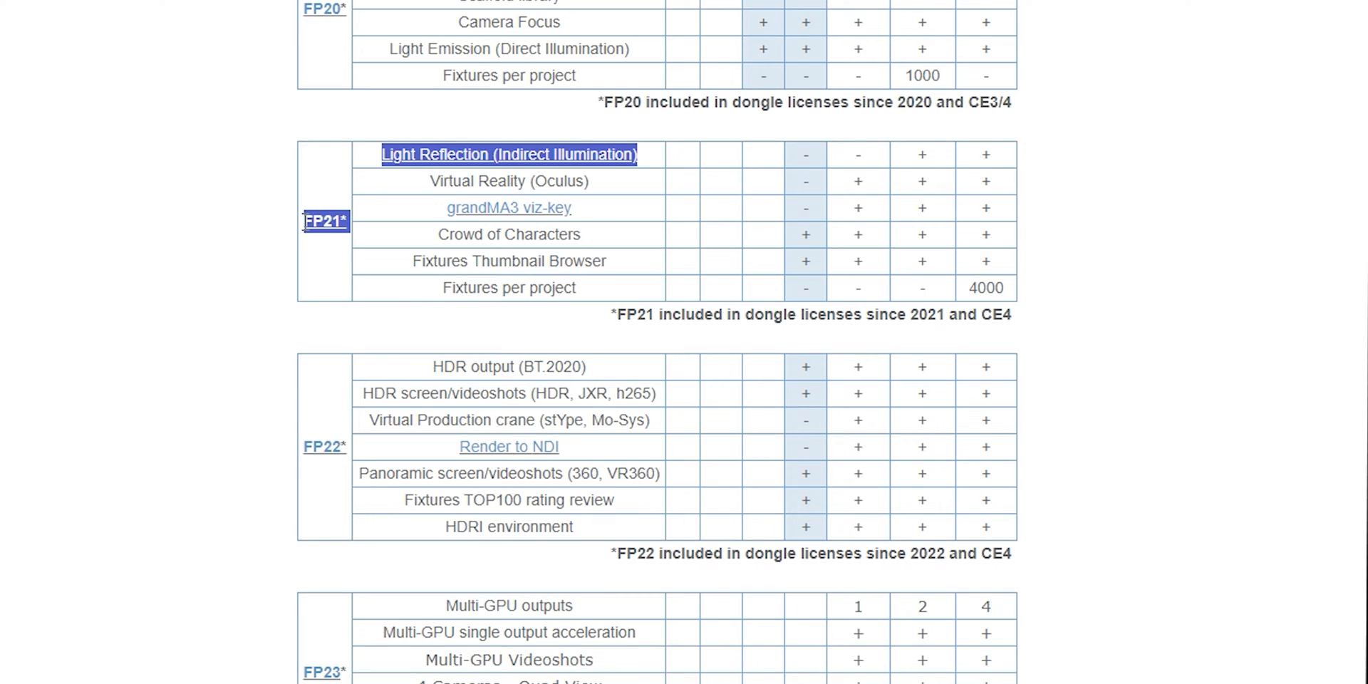
{"action": "mouse_move", "coordinate": [320, 297]}
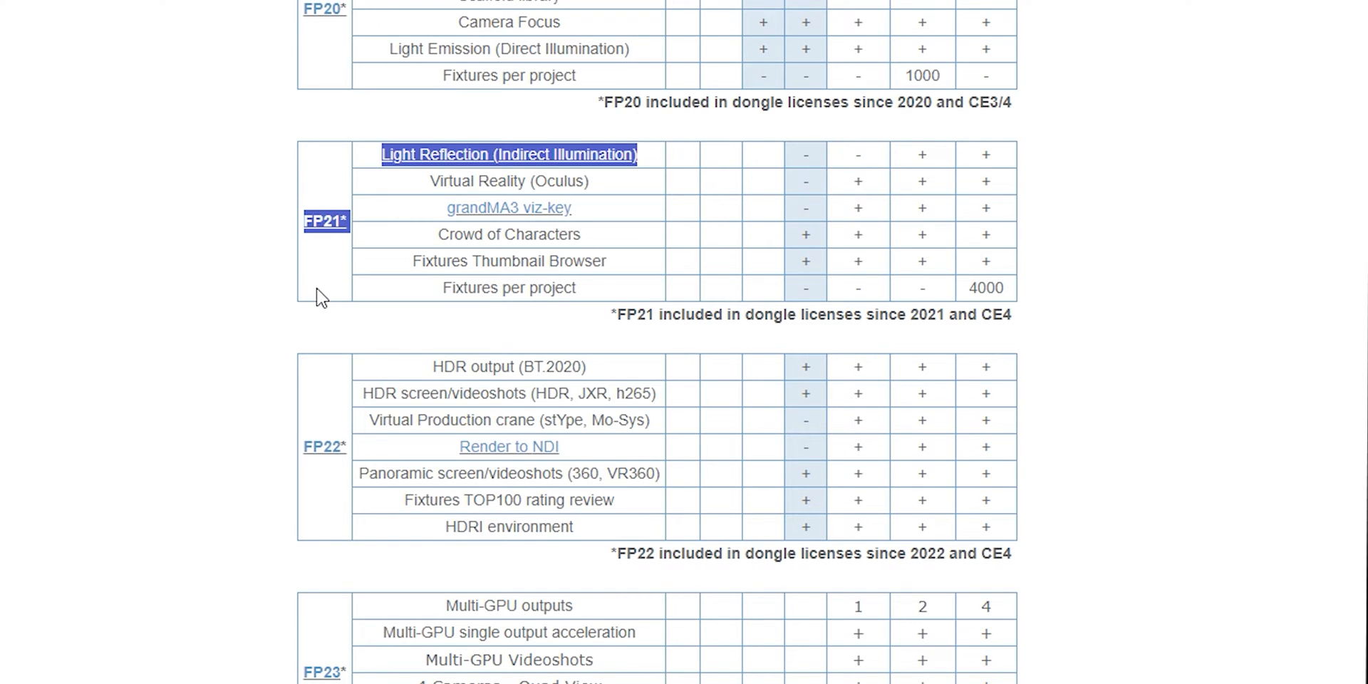
{"action": "scroll", "scroll_direction": "up", "scroll_amount": 3}
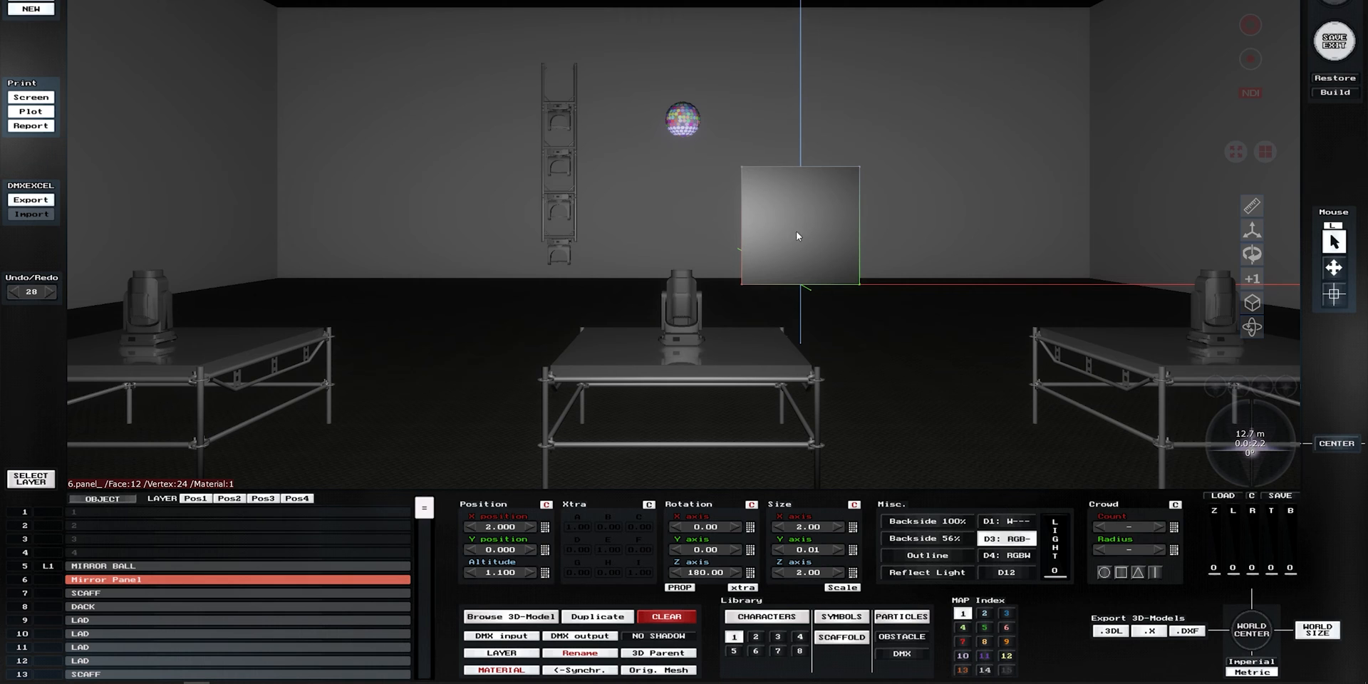
Step: Apply the Mirror material to the Mirror Panel
{"action": "left_click", "coordinate": [500, 670]}
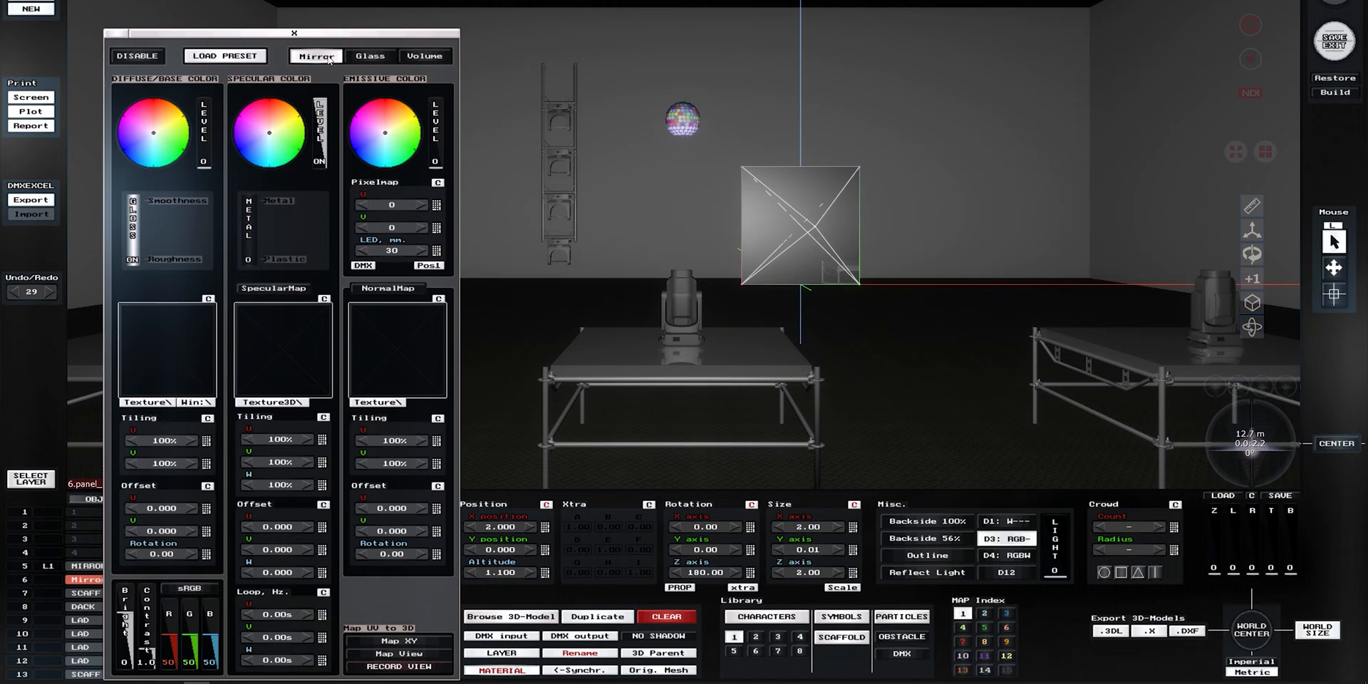
{"action": "left_click", "coordinate": [292, 34]}
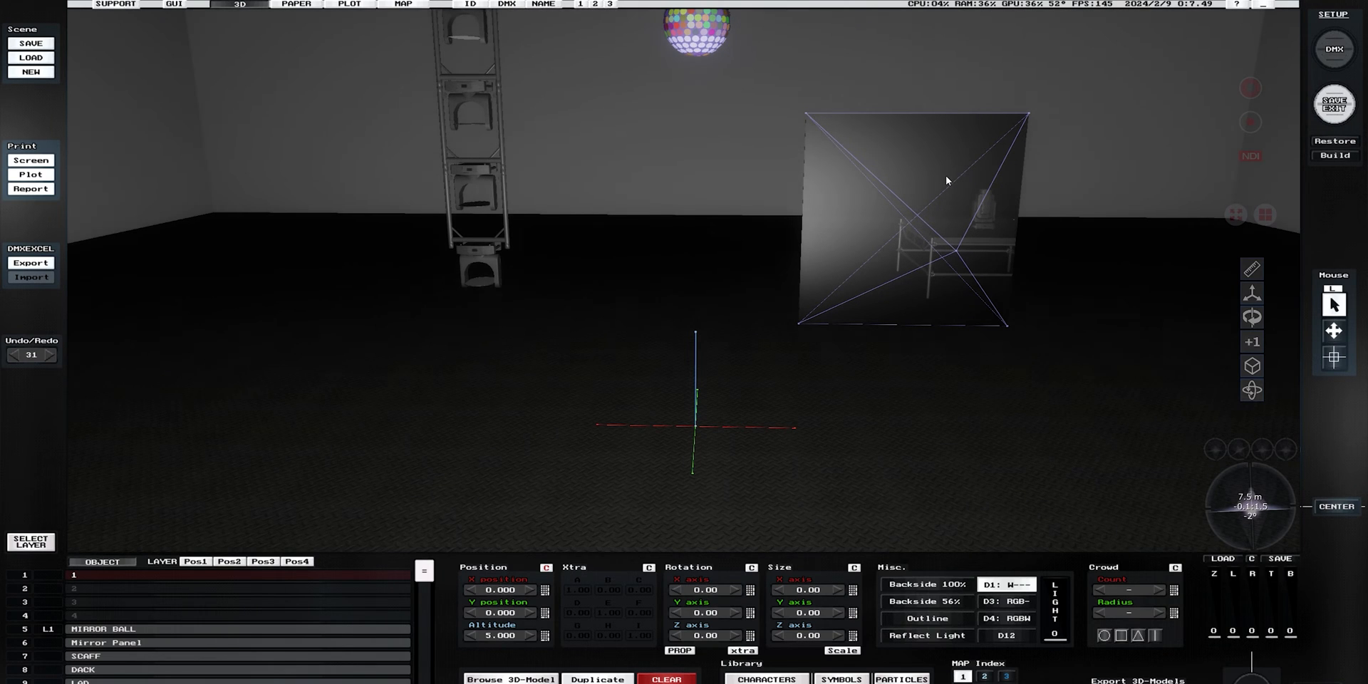
Step: Select MIRROR BALL in the object list to position it above the panel
{"action": "left_click", "coordinate": [105, 642]}
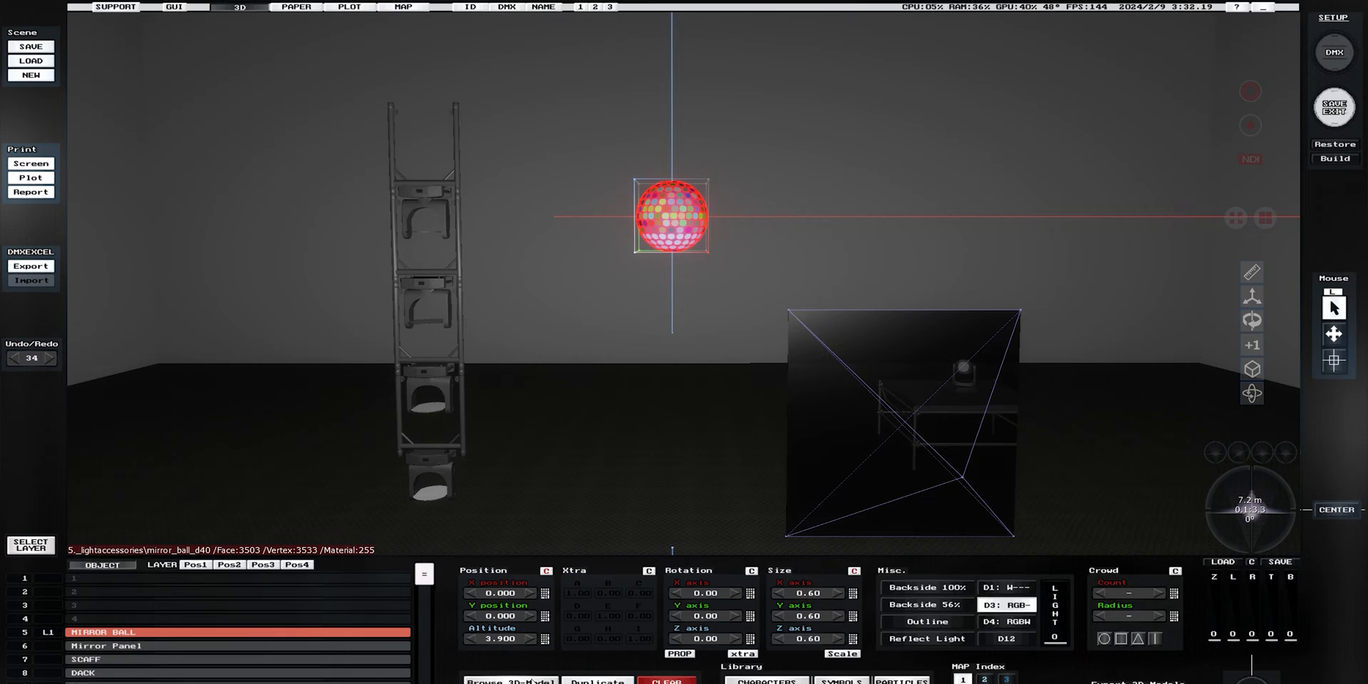
Step: Load the MIRROR_BALL_D40 model from the lightaccessories library onto the mirror ball
{"action": "left_click", "coordinate": [511, 680]}
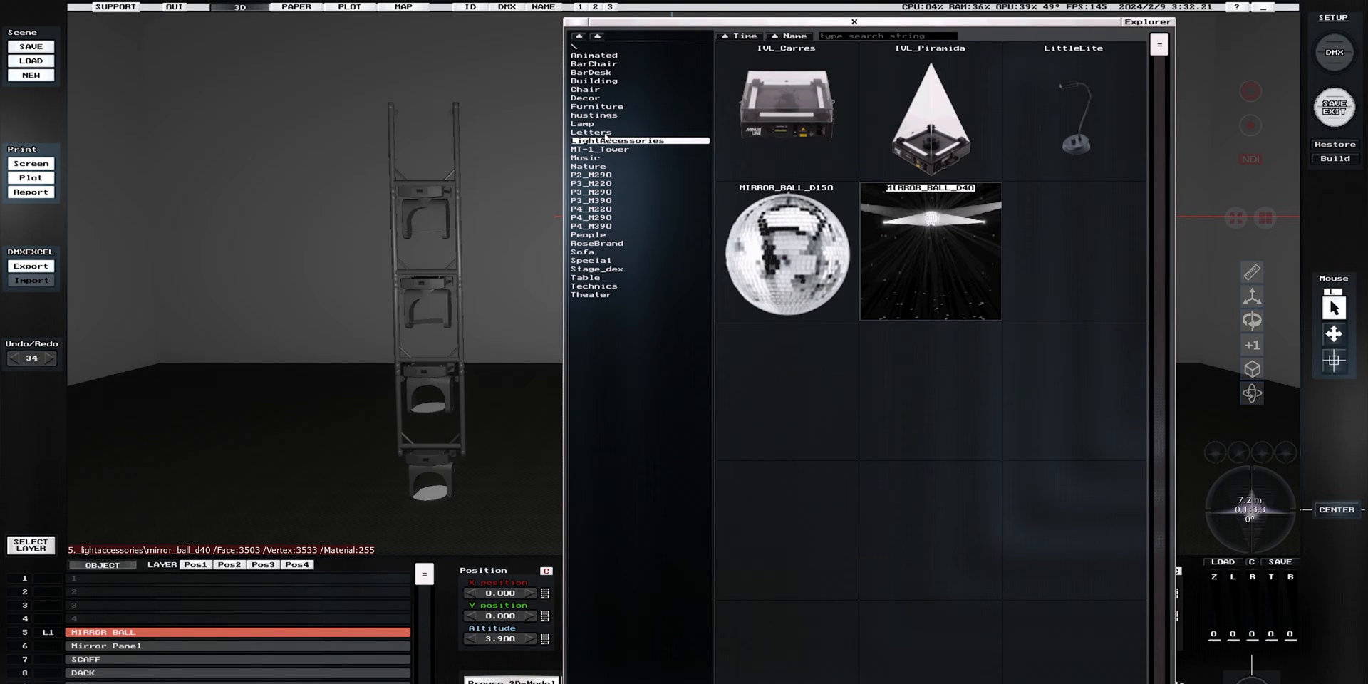
{"action": "left_click", "coordinate": [930, 252]}
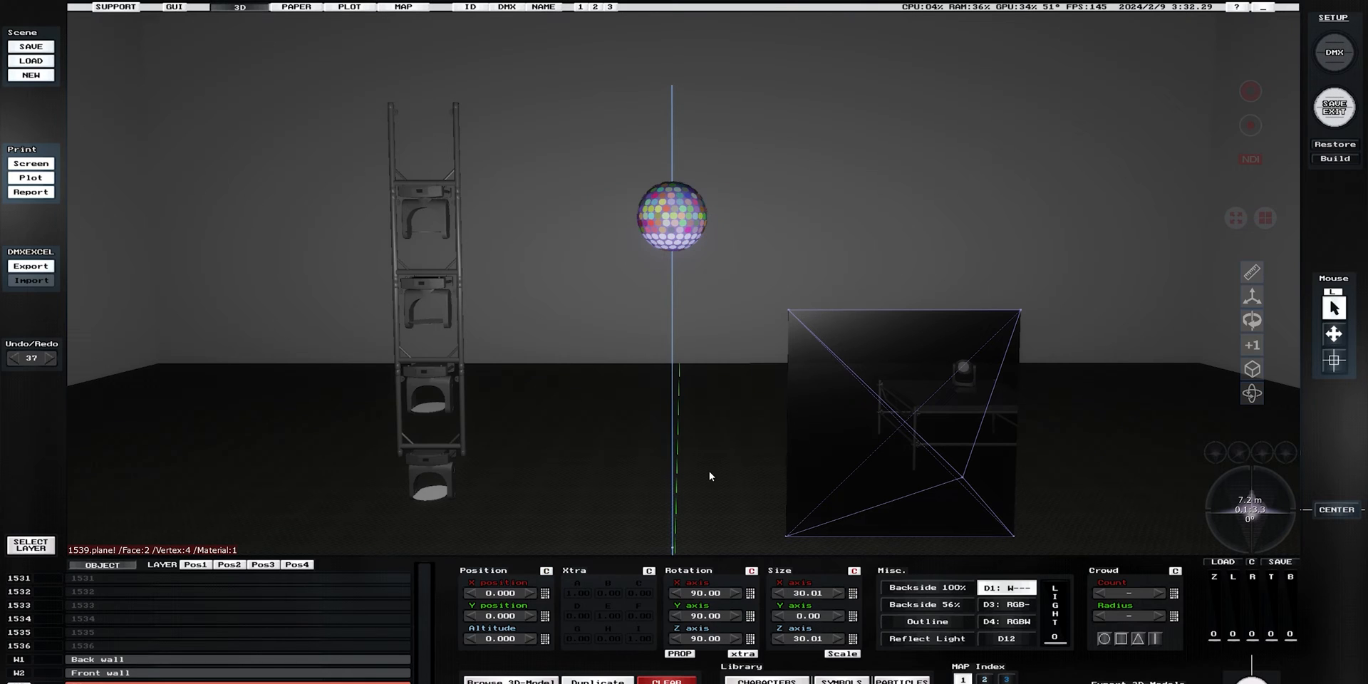
{"action": "left_click", "coordinate": [672, 217]}
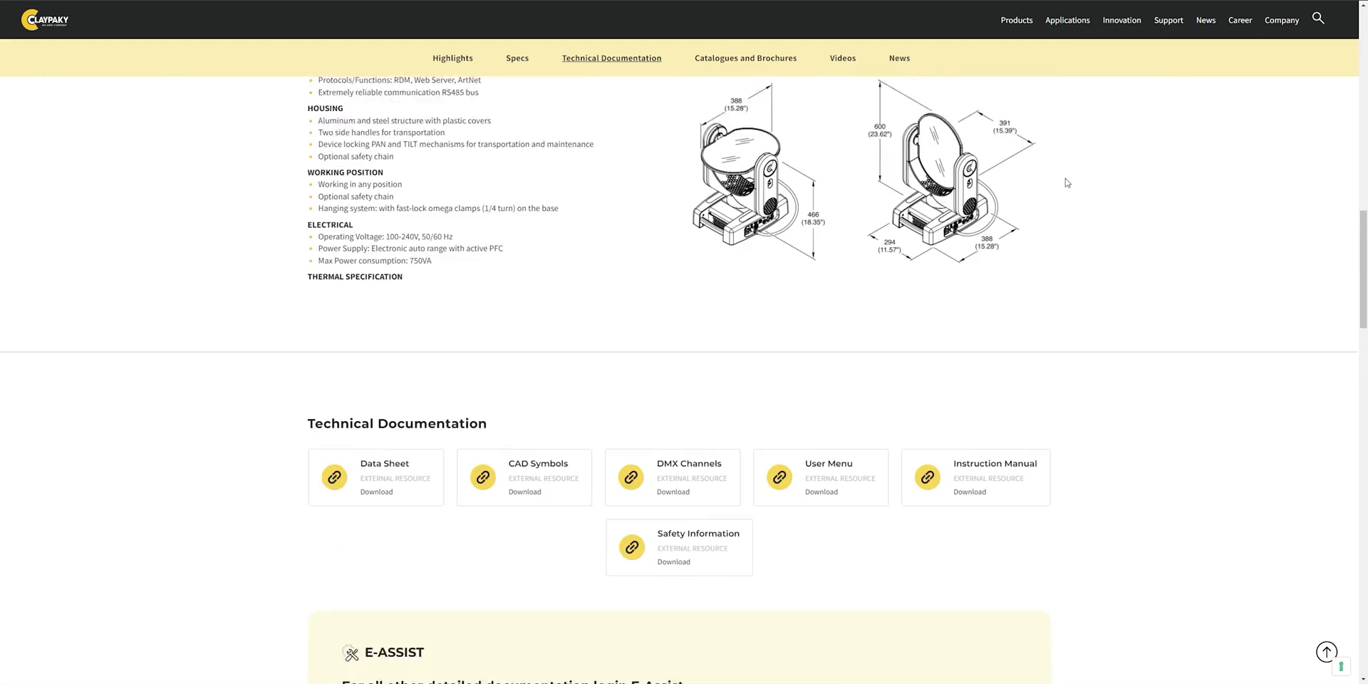
Step: Scroll the Claypaky product page to its Technical Documentation downloads
{"action": "scroll", "scroll_direction": "up", "scroll_amount": 3}
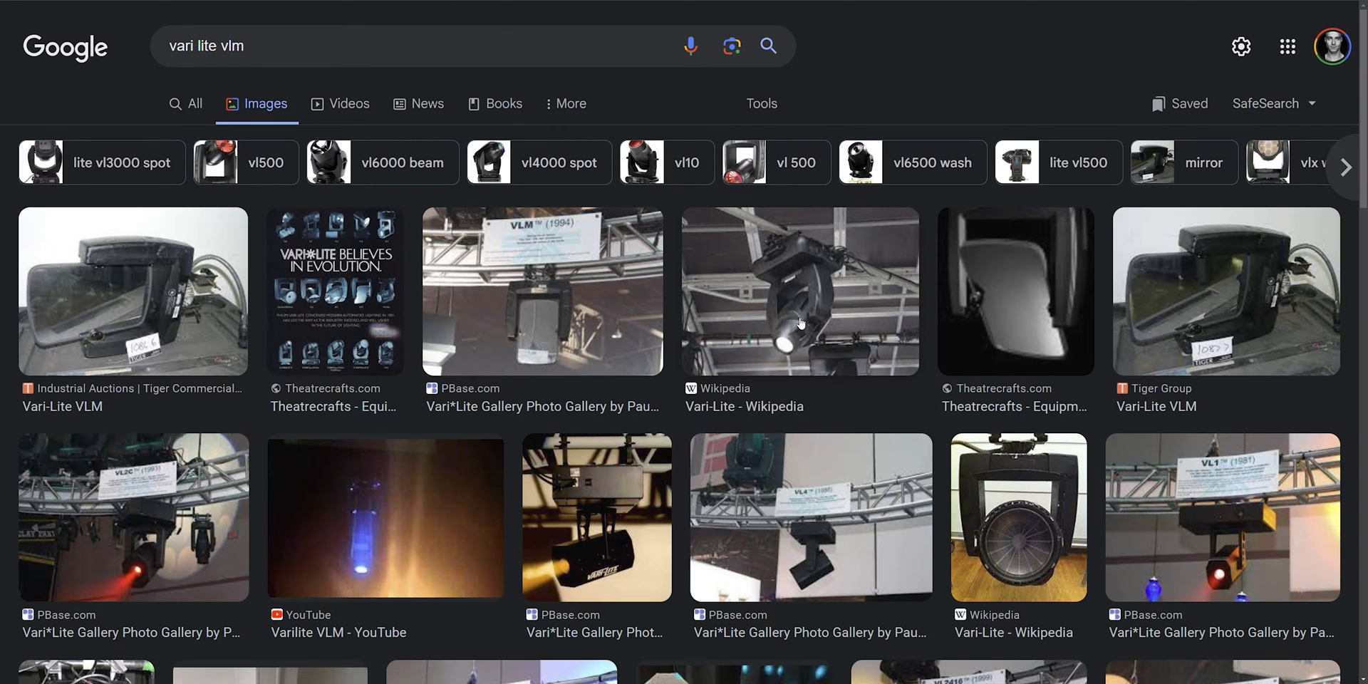
Step: Open the first Vari-Lite VLM photo preview in the Google Images results
{"action": "scroll", "scroll_direction": "down", "scroll_amount": 3}
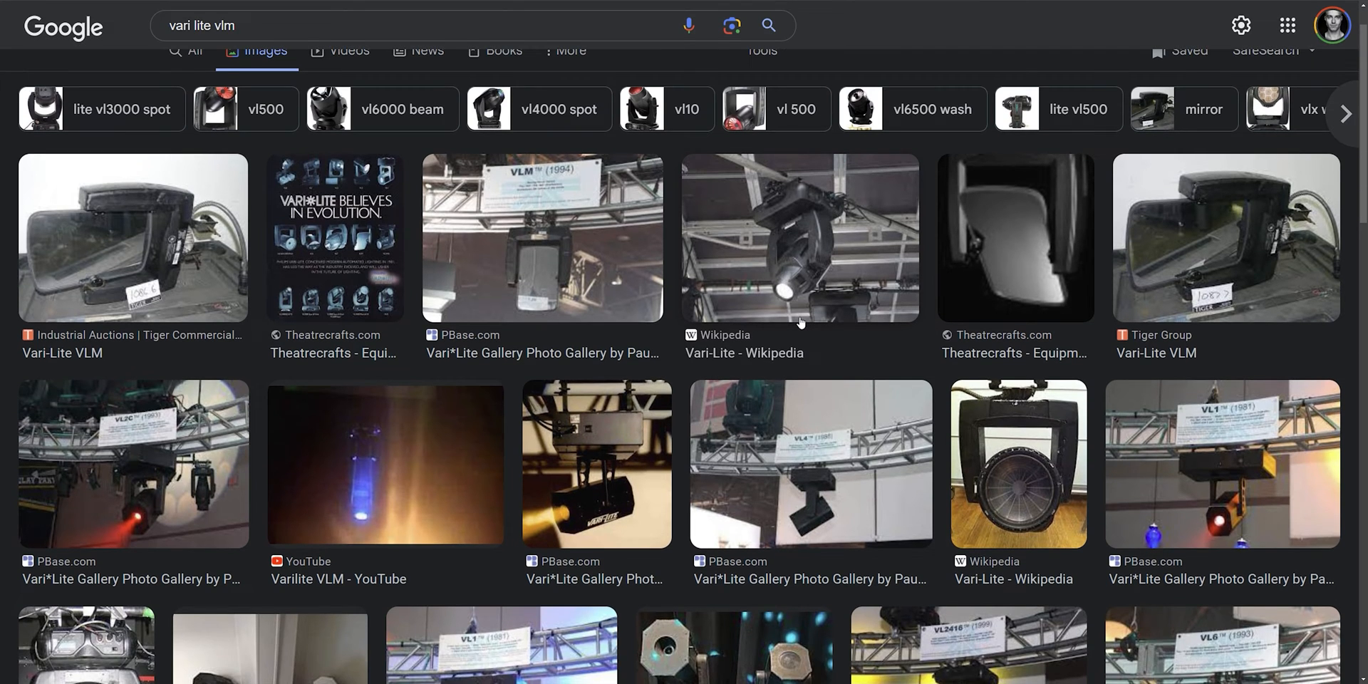
{"action": "left_click", "coordinate": [133, 237]}
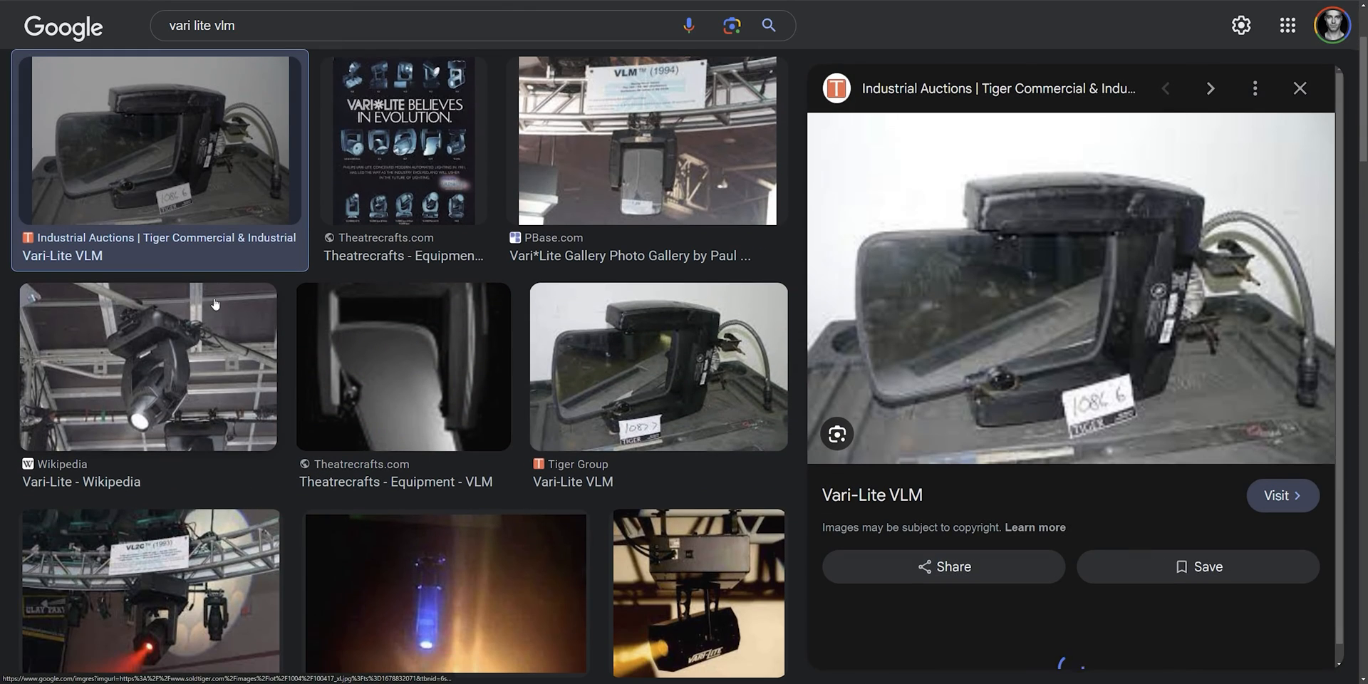